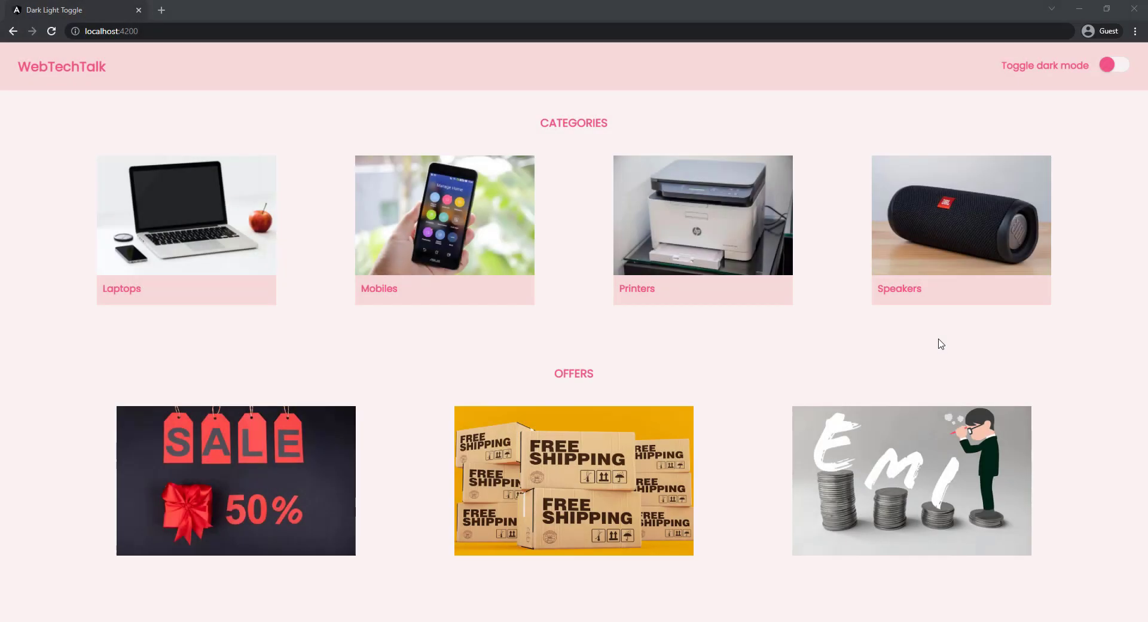
Try the header dark-mode toggle, then inspect the header in DevTools, revealing background #F7D9D9
click(1114, 65)
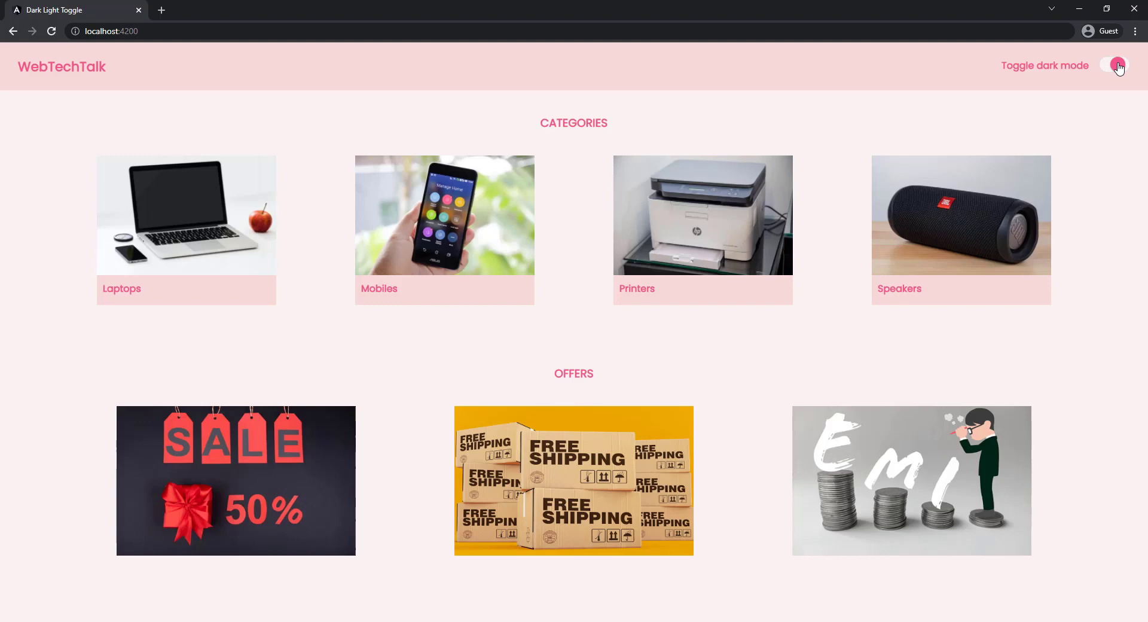
click(1116, 65)
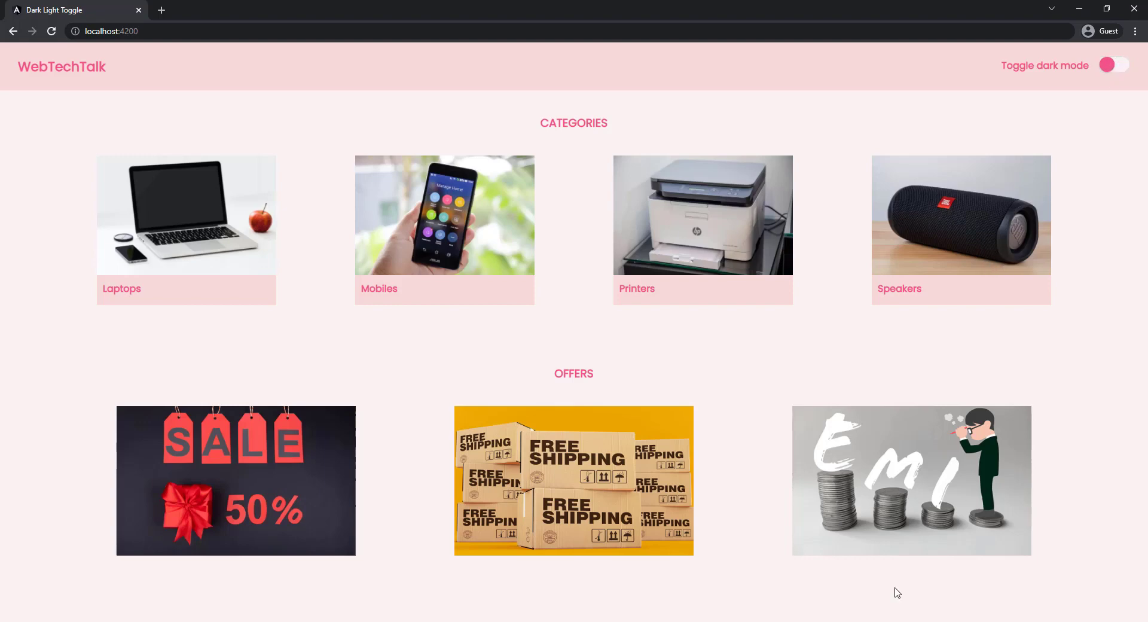
mouse_move(775, 339)
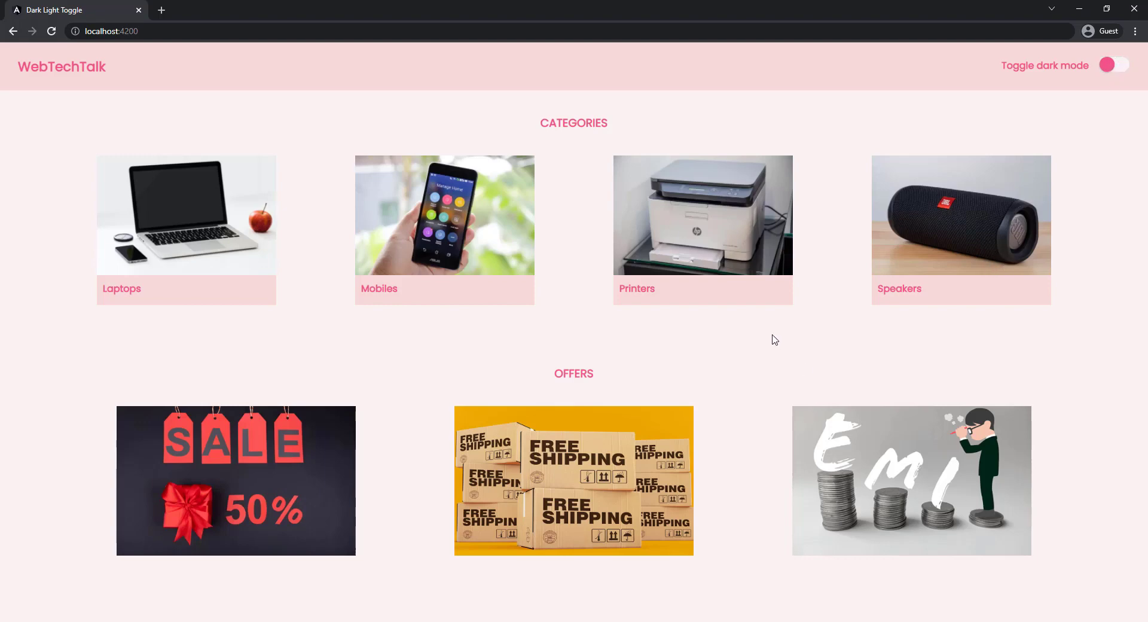
click(1114, 65)
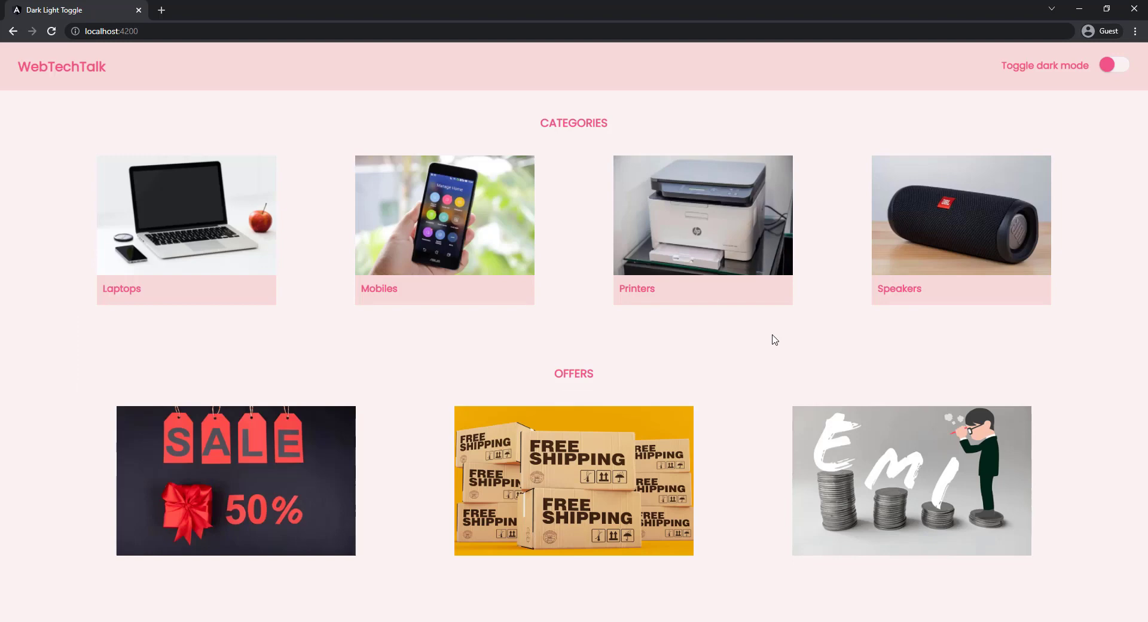
mouse_move(694, 352)
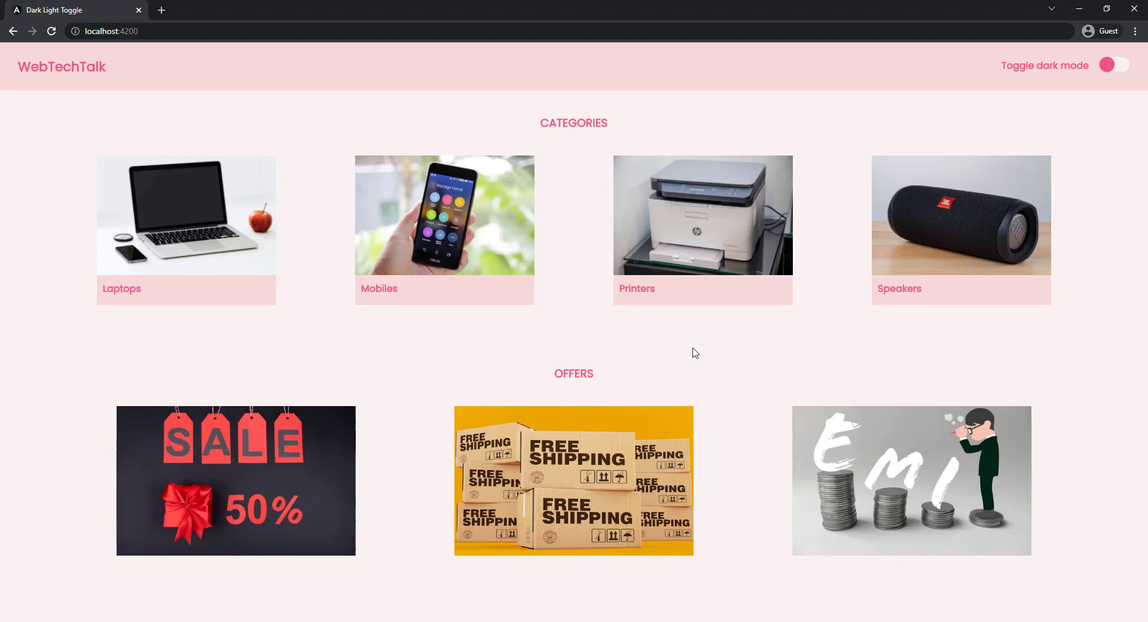
key(F12)
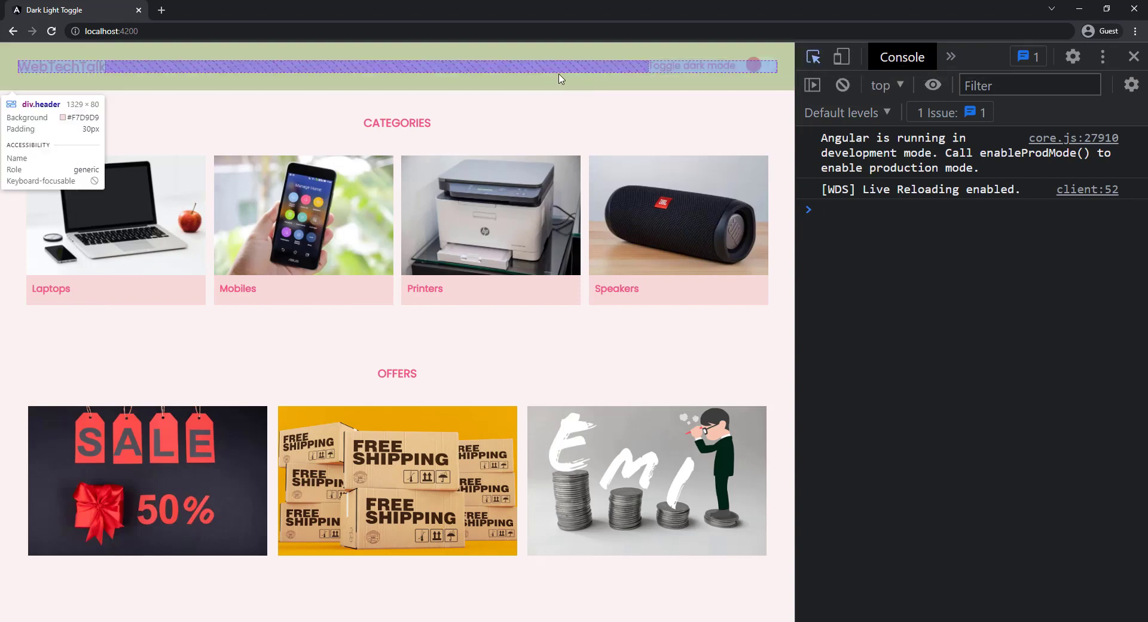
click(905, 56)
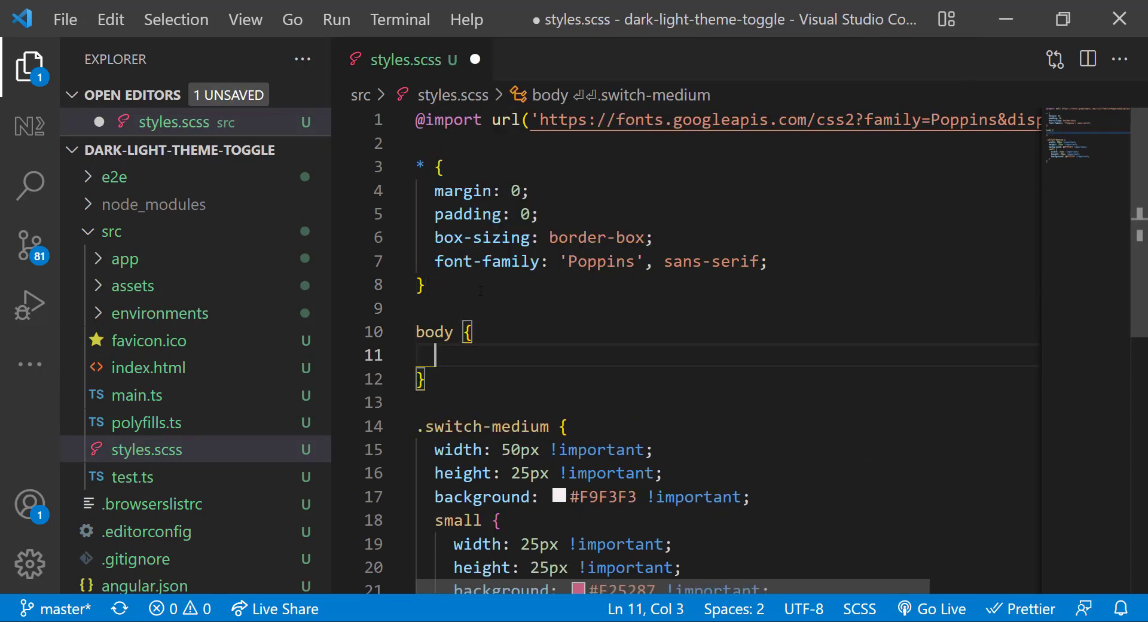
Define --primary-bg-color: #F7D9D9 in body and replace hardcoded #F7D9D9 with var(--primary-bg-color)
text(--primary-bg-color: #F7D9D9;)
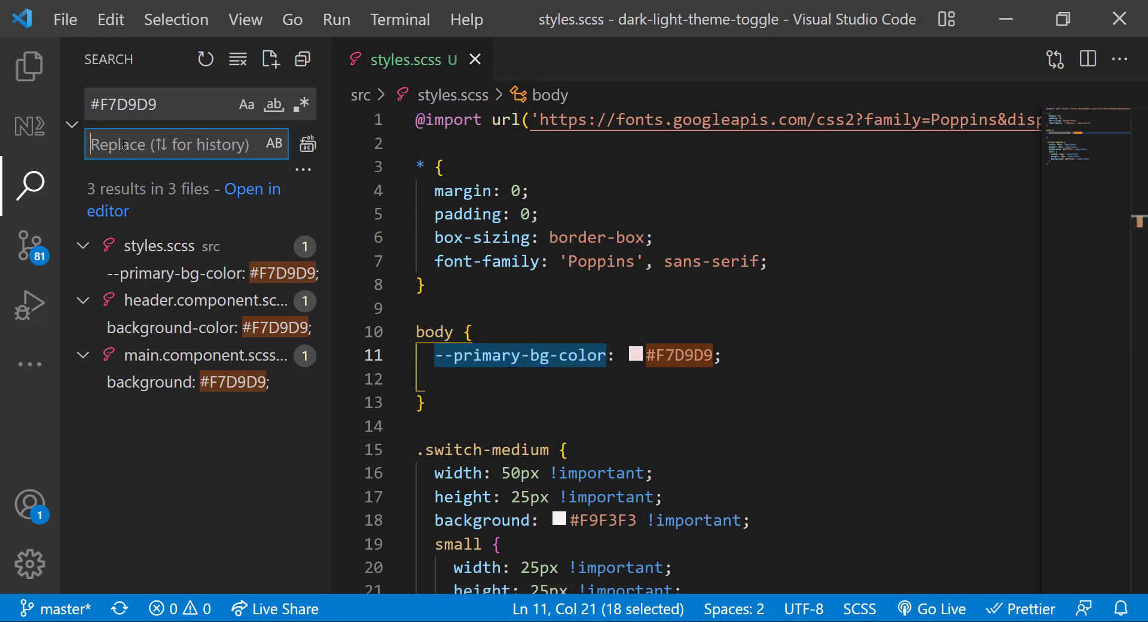
text(var(--primary-bg-color)
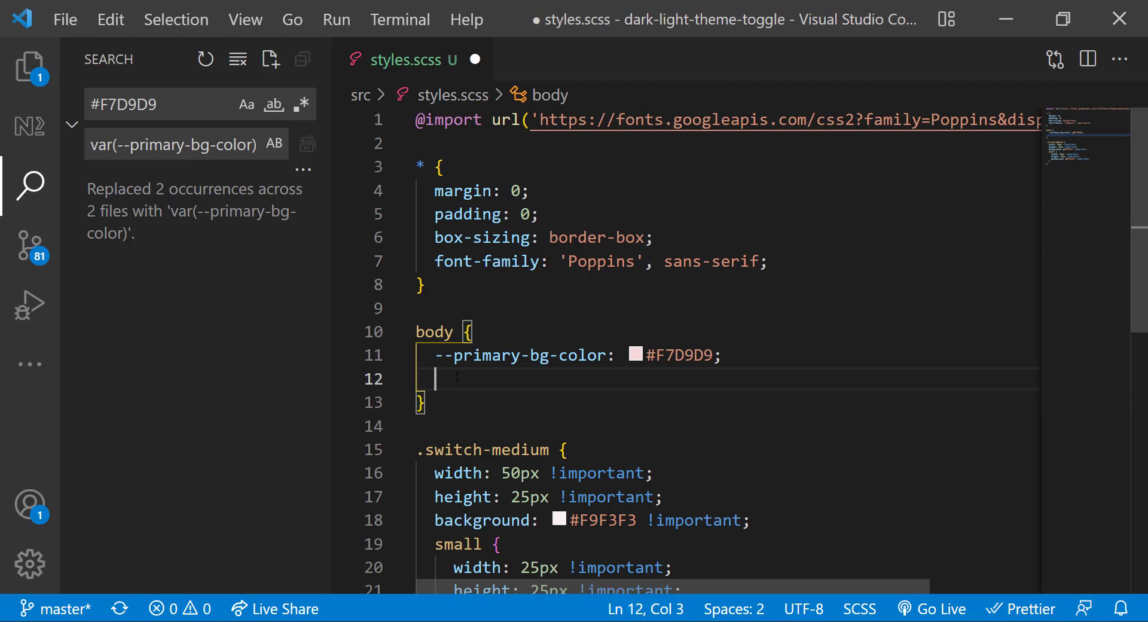
text(--primary-text)
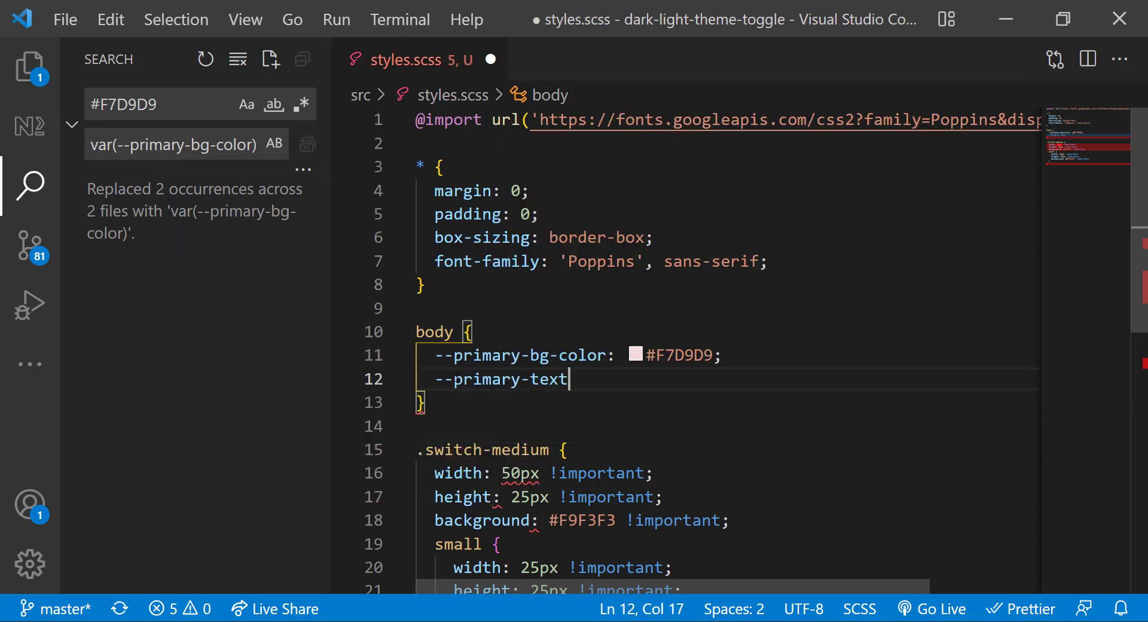
Set --primary-text-color: #F25287 and Replace All other #F25287 uses with var(--primary-text-color)
text(-color: #F25287;)
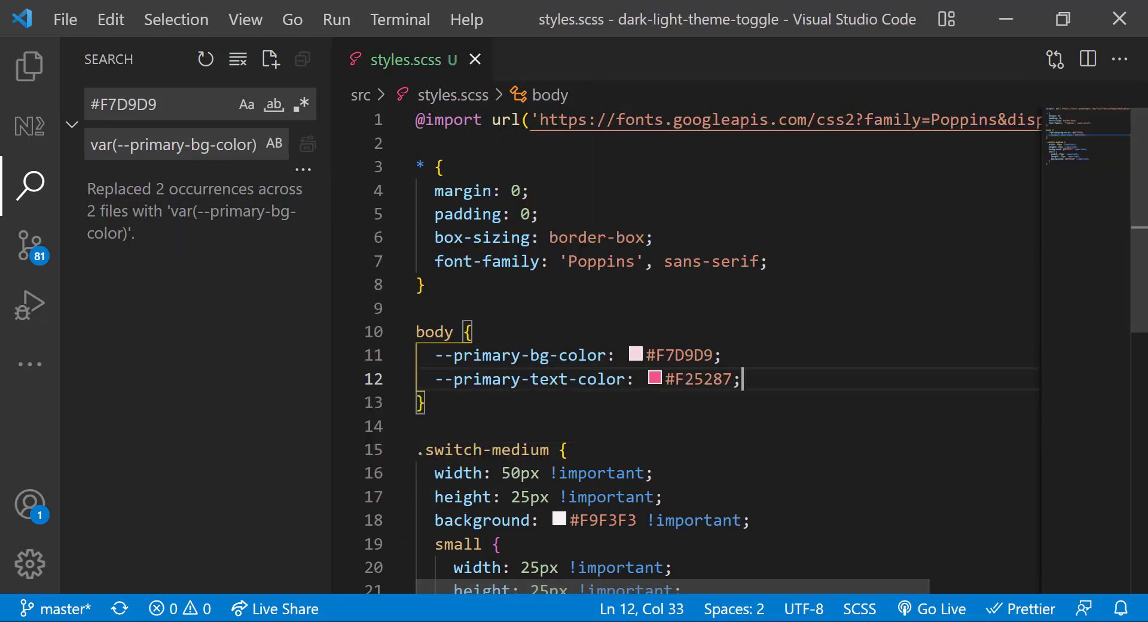
text(#F25287)
click(187, 144)
text(text)
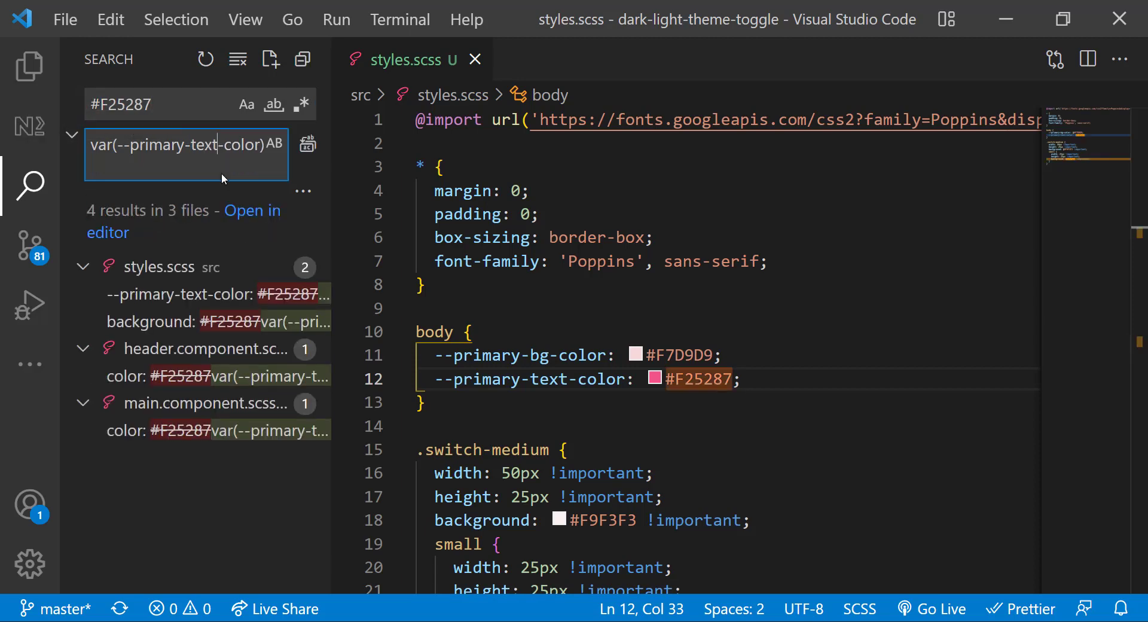
click(275, 294)
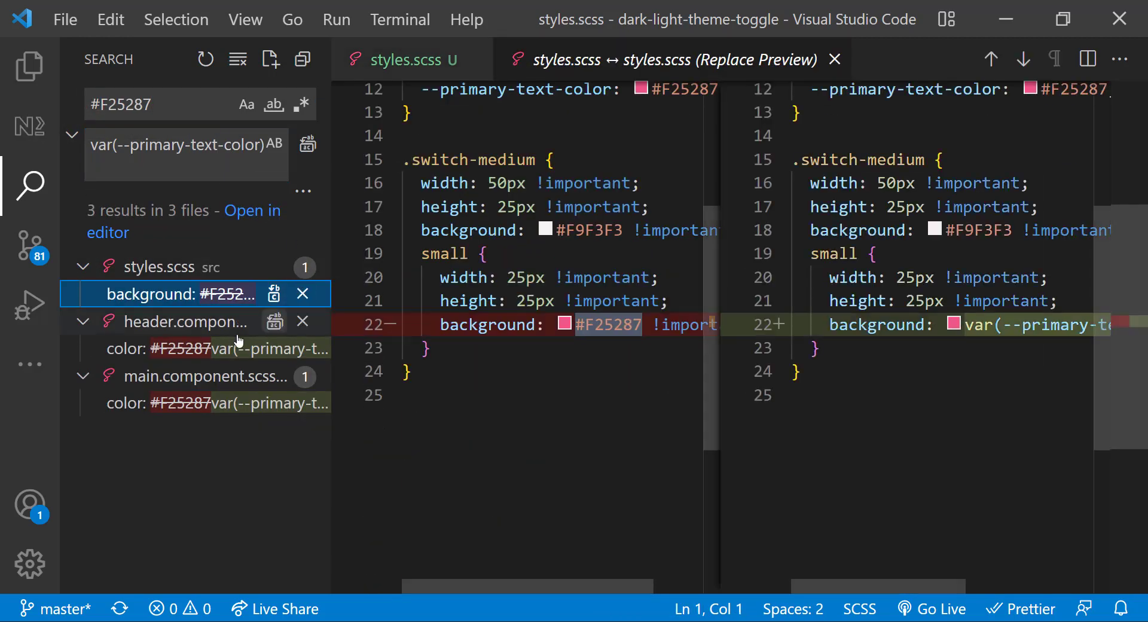
click(307, 144)
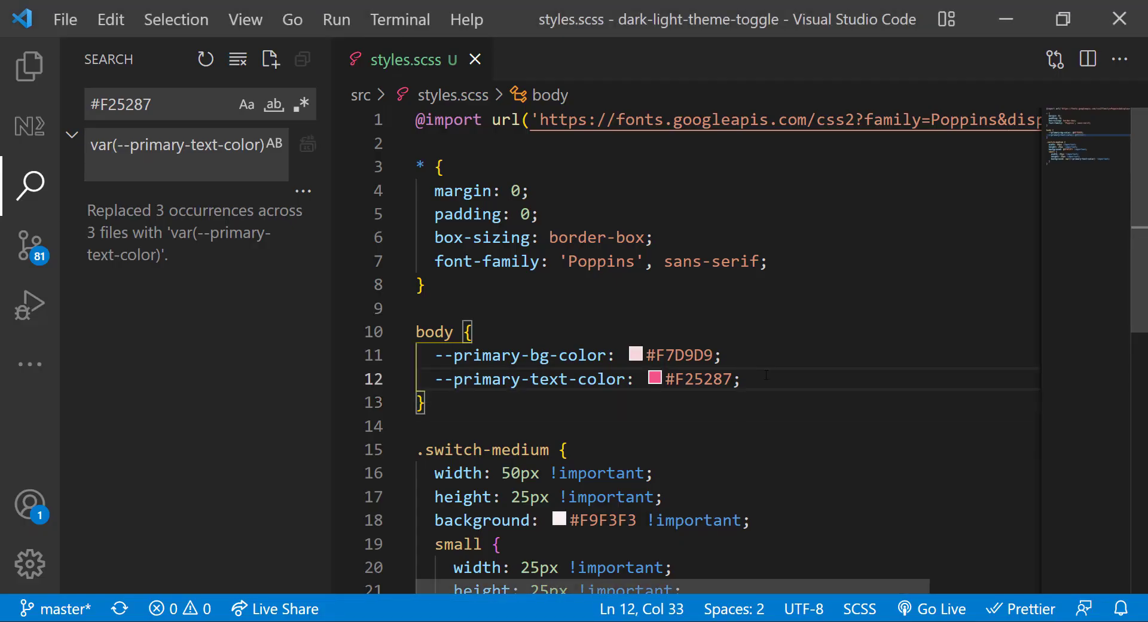
Add --main-bg-color: #F9F3F3; to body and search the project for #F9F3F3
text(--main-bg-color)
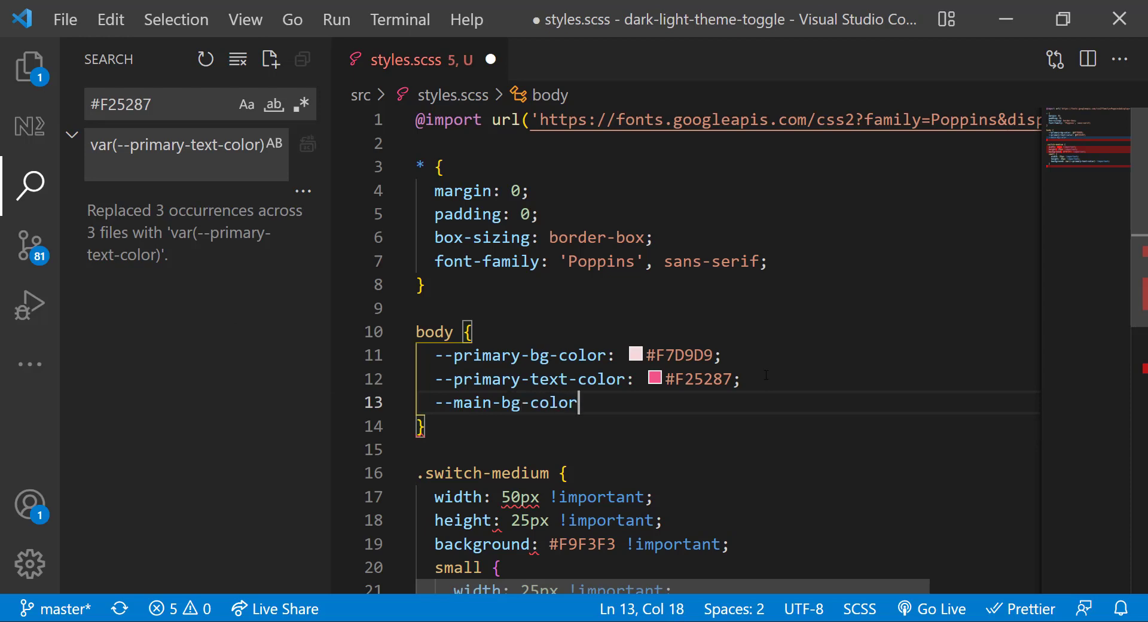
text(: #F9F3F3;)
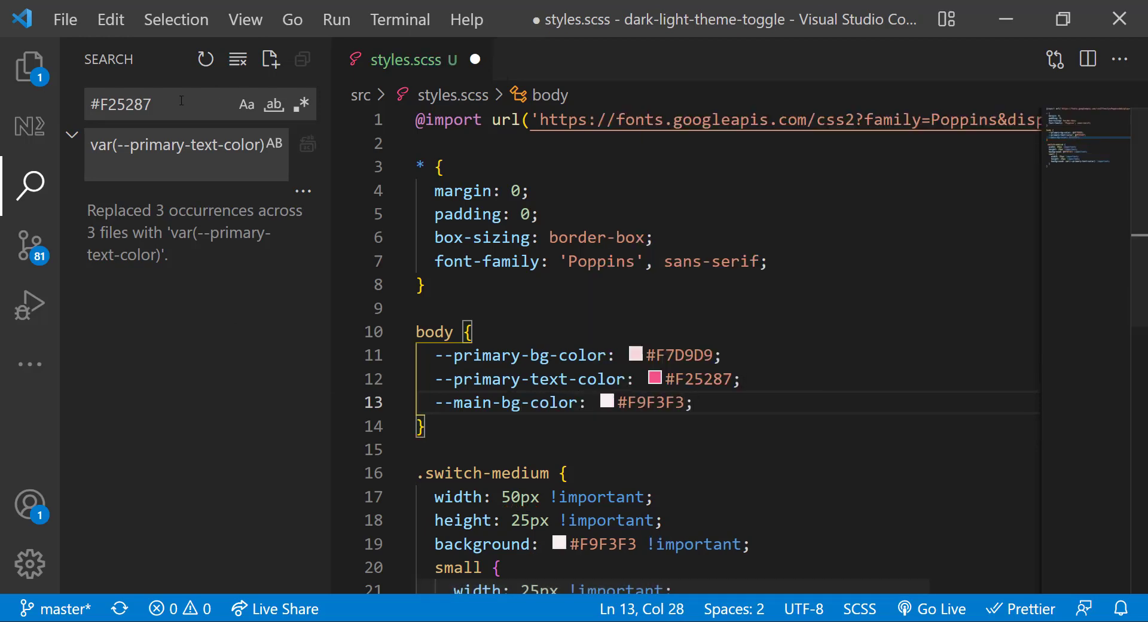
text(#F9F3F3;)
text(&.dark {)
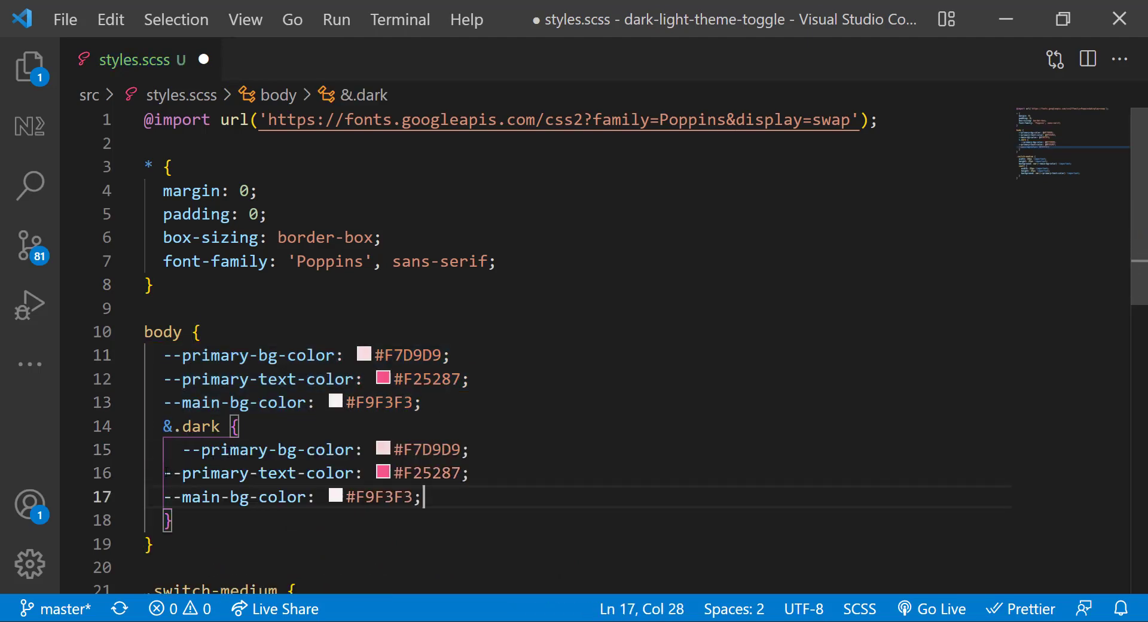
Give the nested &.dark block dark colour values, starting with #222831, and reopen the file Explorer
text(#222831)
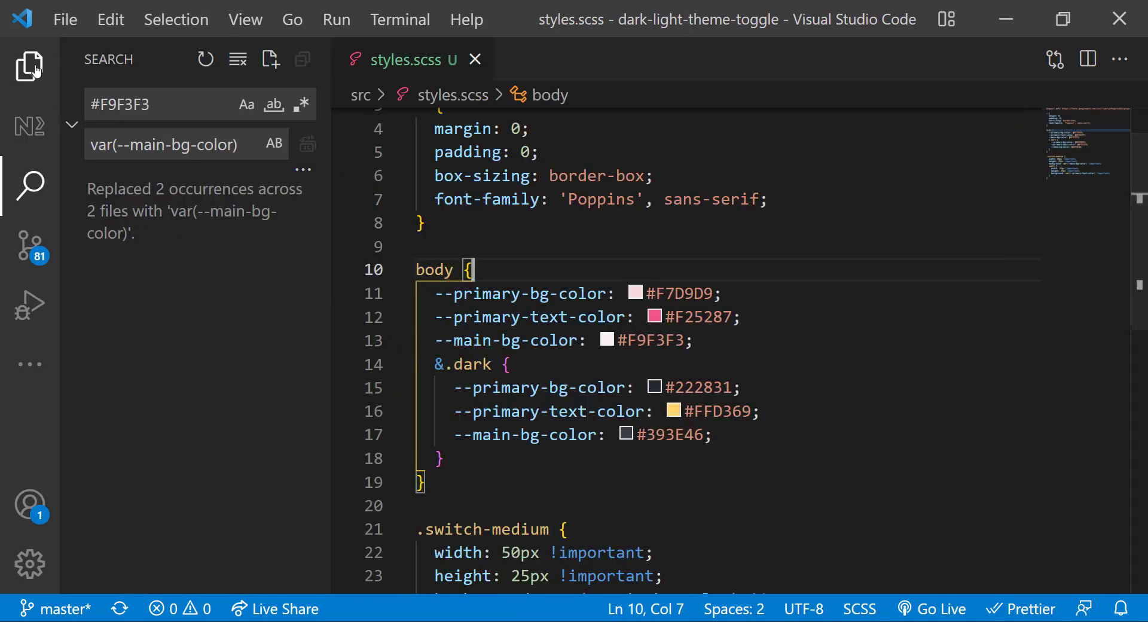
click(30, 66)
text(toggleTheme()
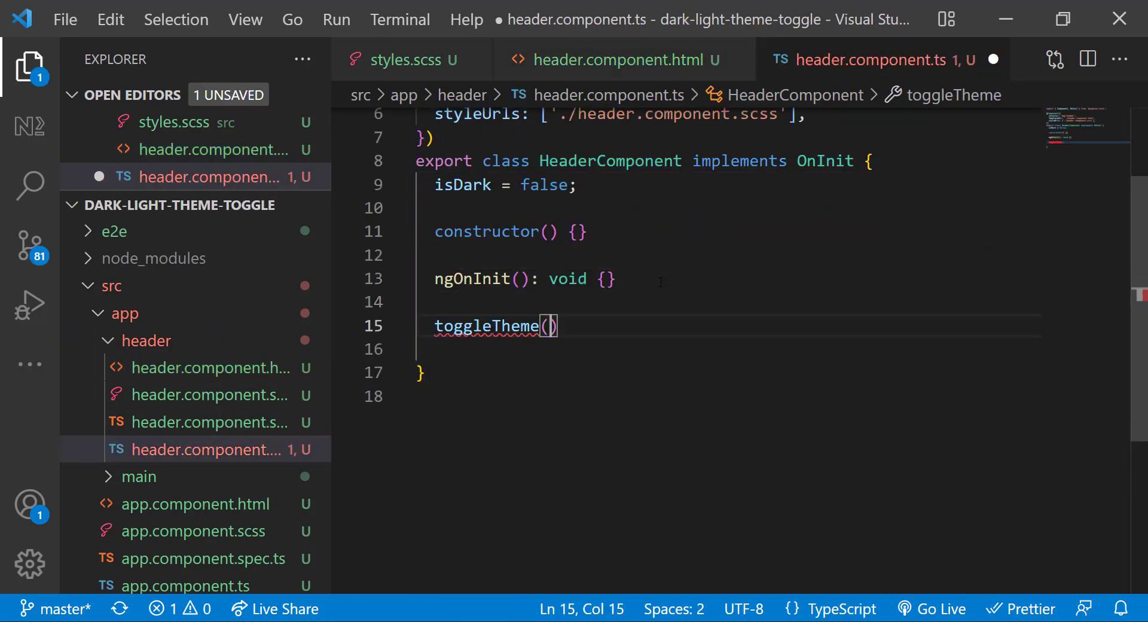
Write toggleTheme() with if (!this.isDark) calling document.body.classList.add('dark')
text({)
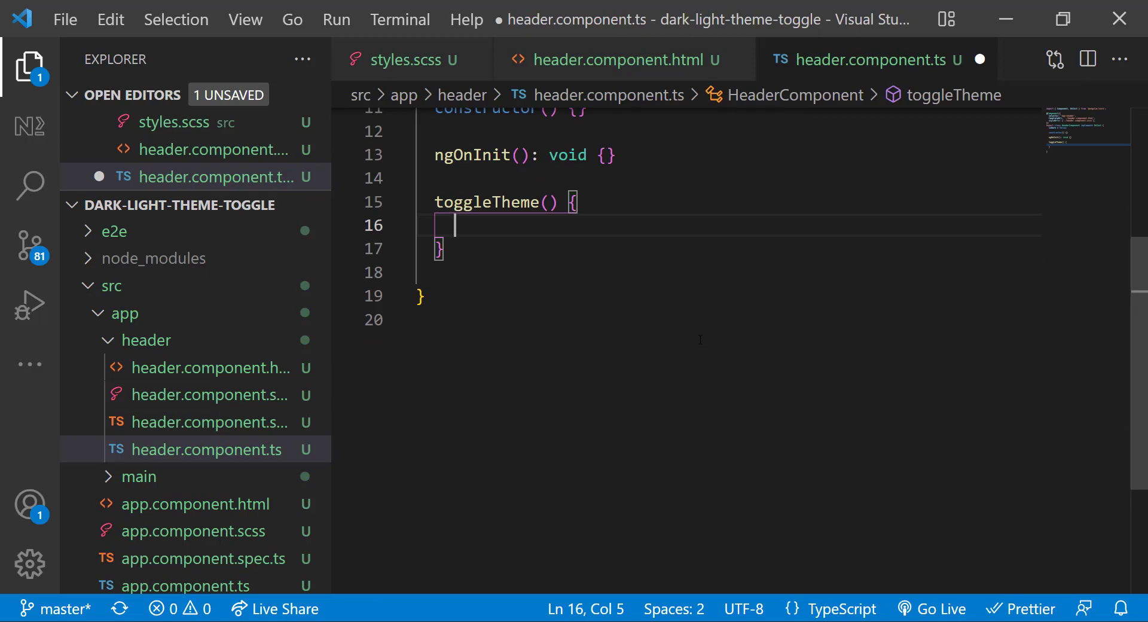
text(if ()
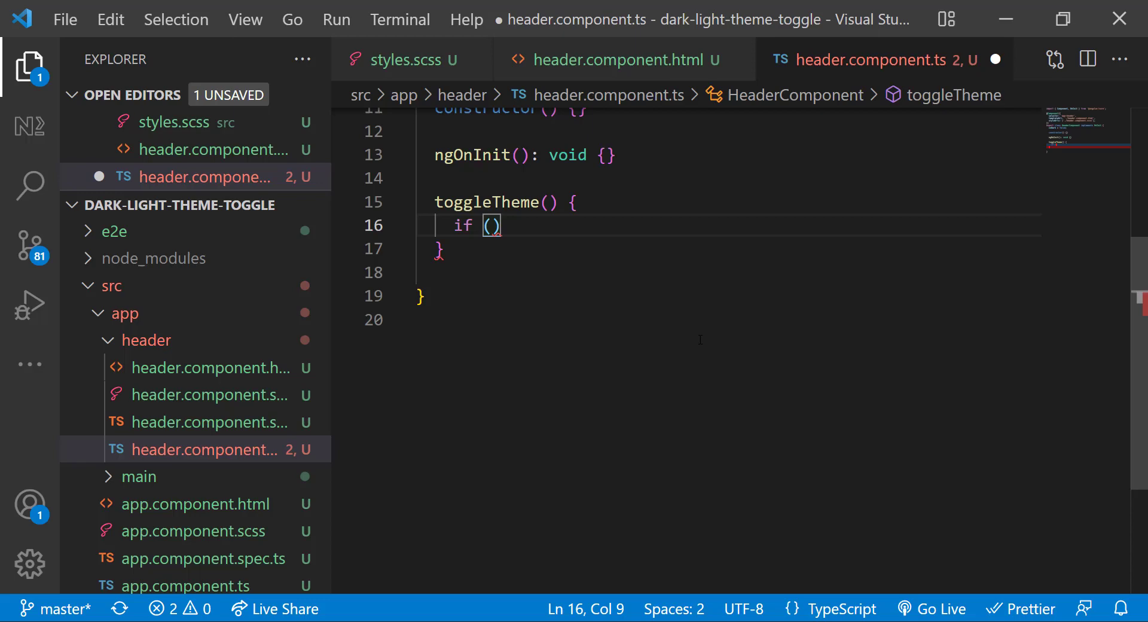
text(!this.isDark)
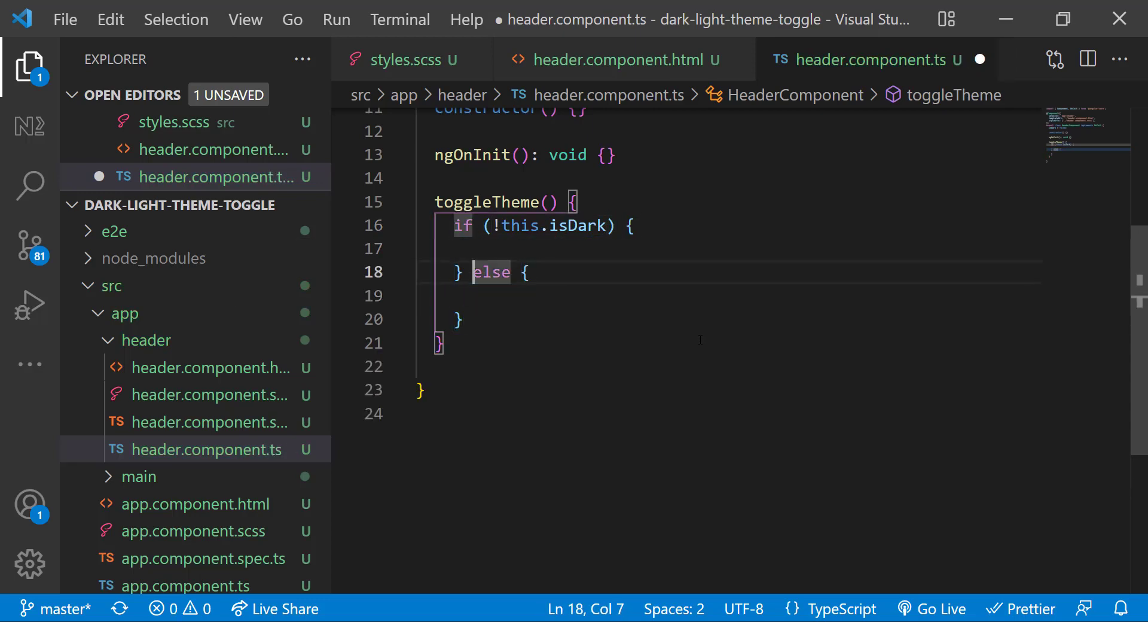
text(if (!document.body.classList.contains('dark')) {)
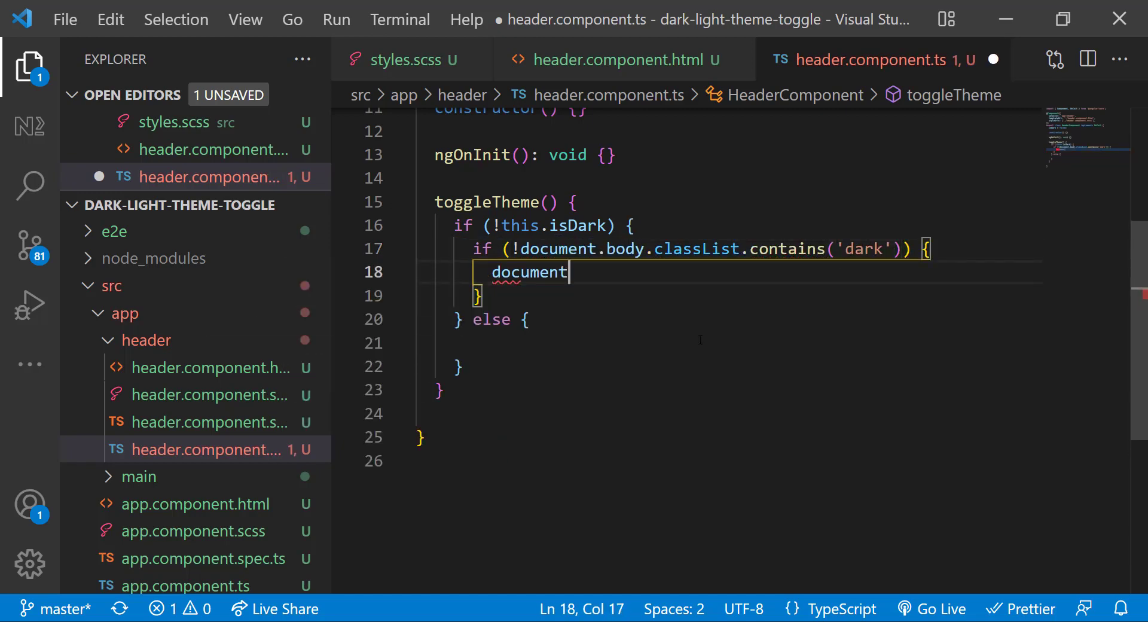
text(.body.classList.add()
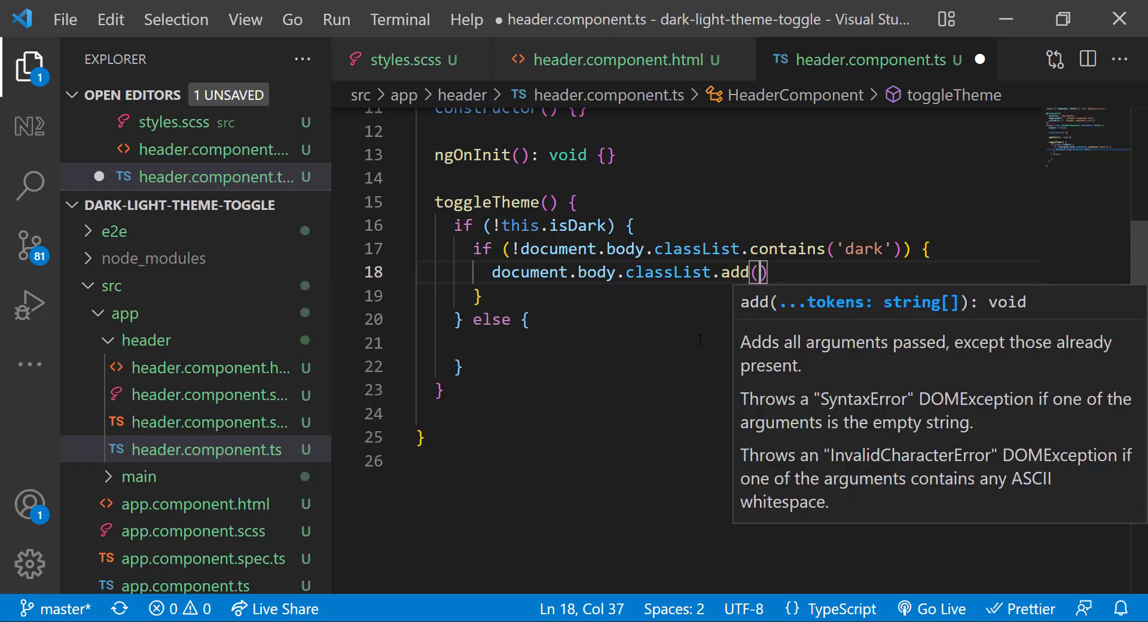
text('dark')
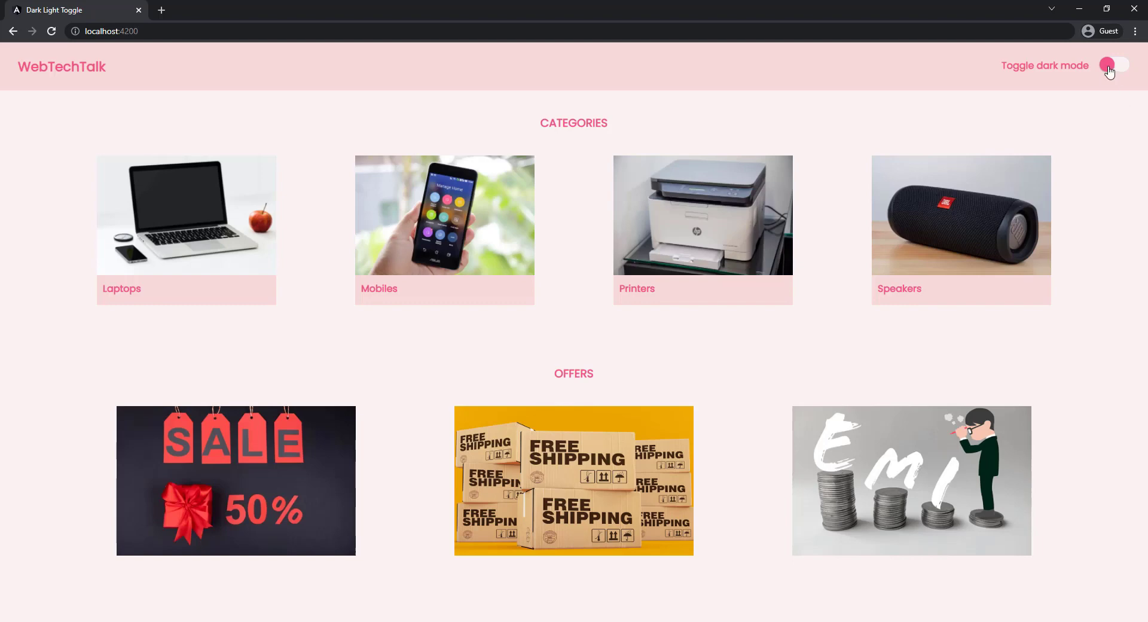
Click the header's 'Toggle dark mode' switch twice on the WebTechTalk page
click(1113, 65)
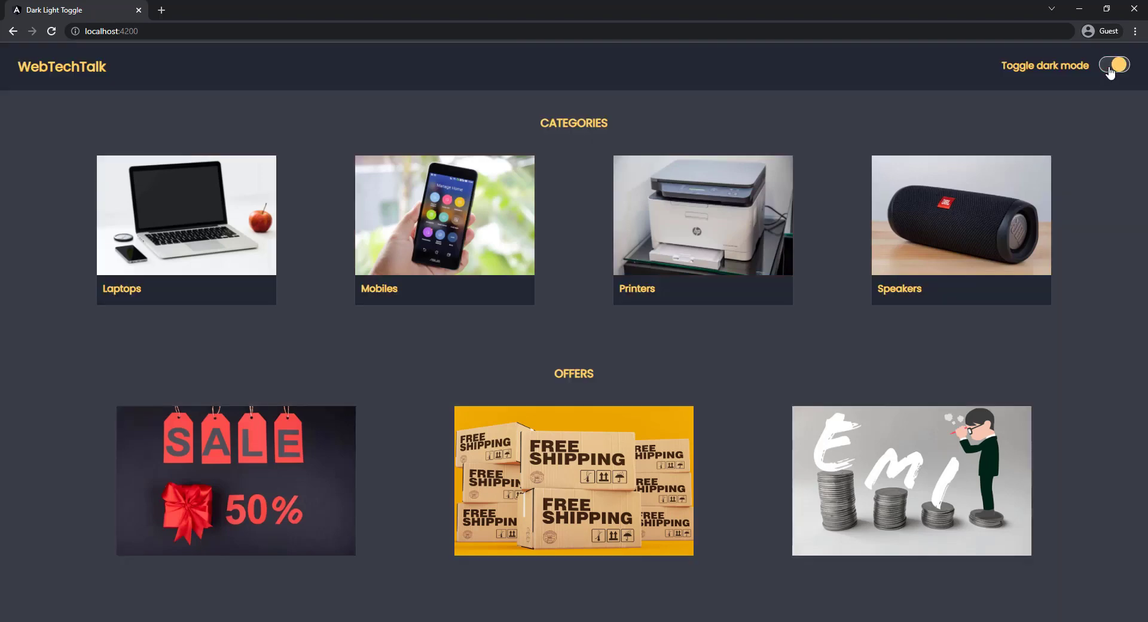
click(1114, 65)
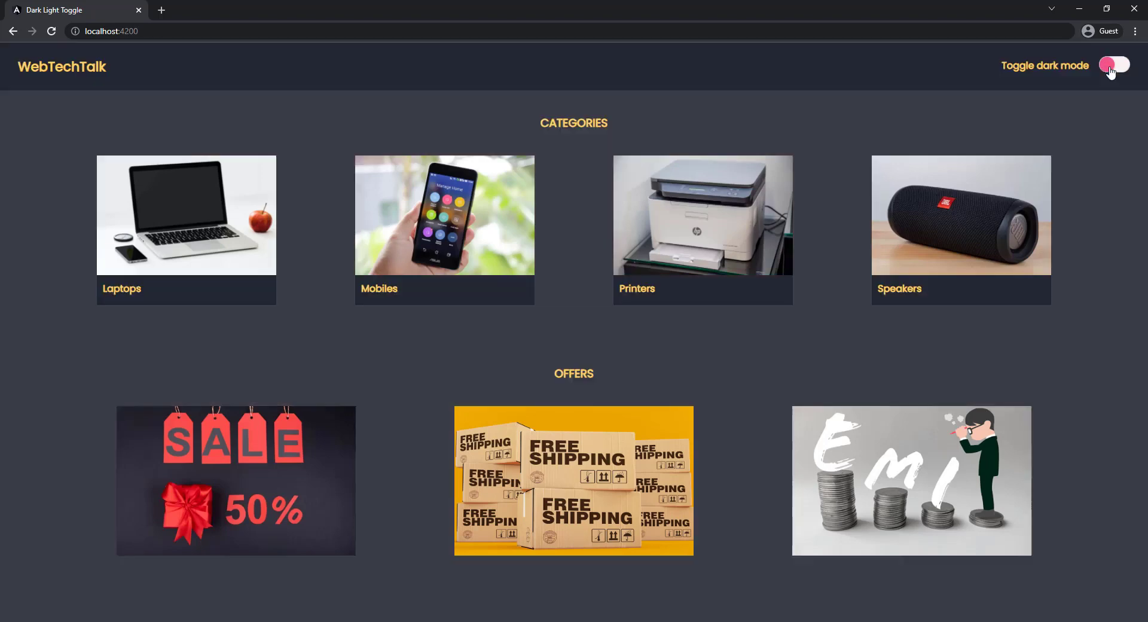